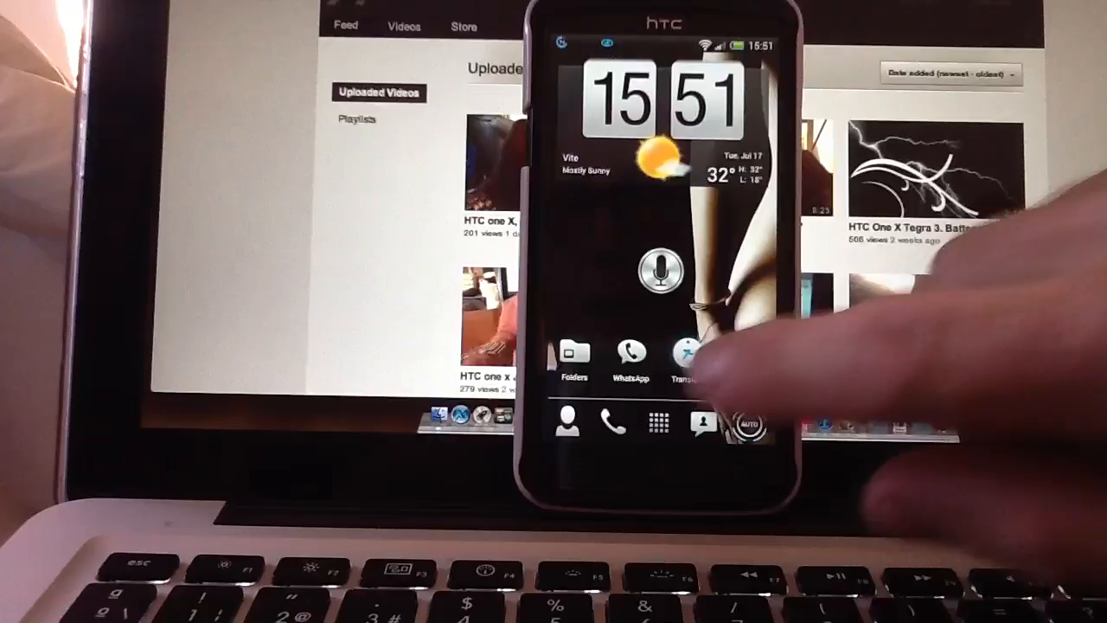
Step: Launch Translate a few times from the home screen to watch the current opening animation
{"action": "left_click", "coordinate": [685, 356]}
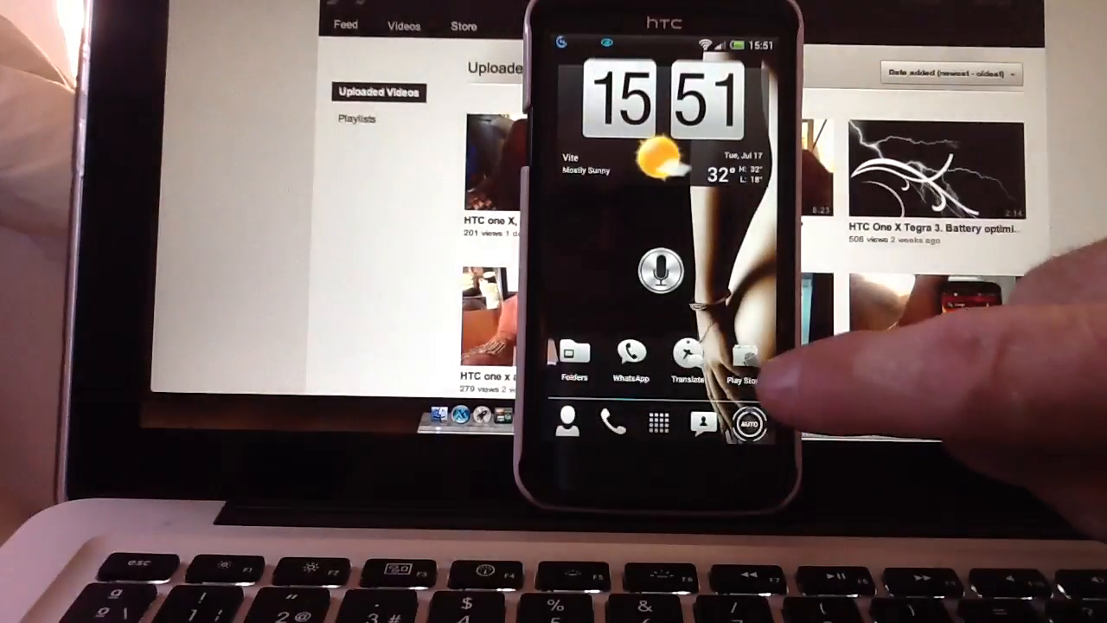
{"action": "left_click", "coordinate": [681, 354]}
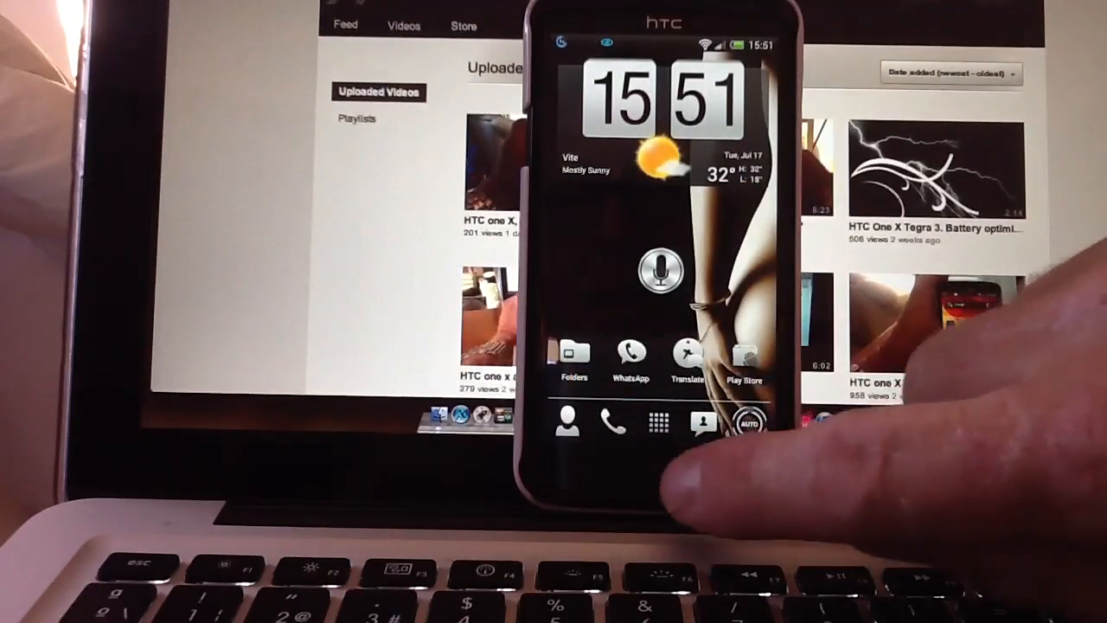
{"action": "left_click", "coordinate": [688, 354]}
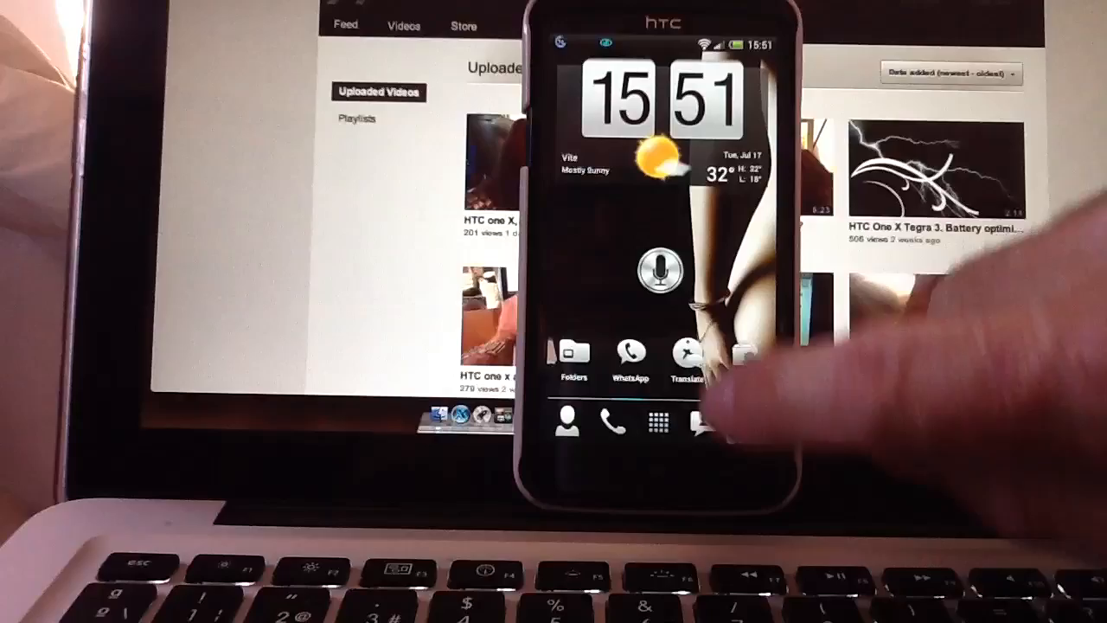
{"action": "left_click", "coordinate": [688, 355]}
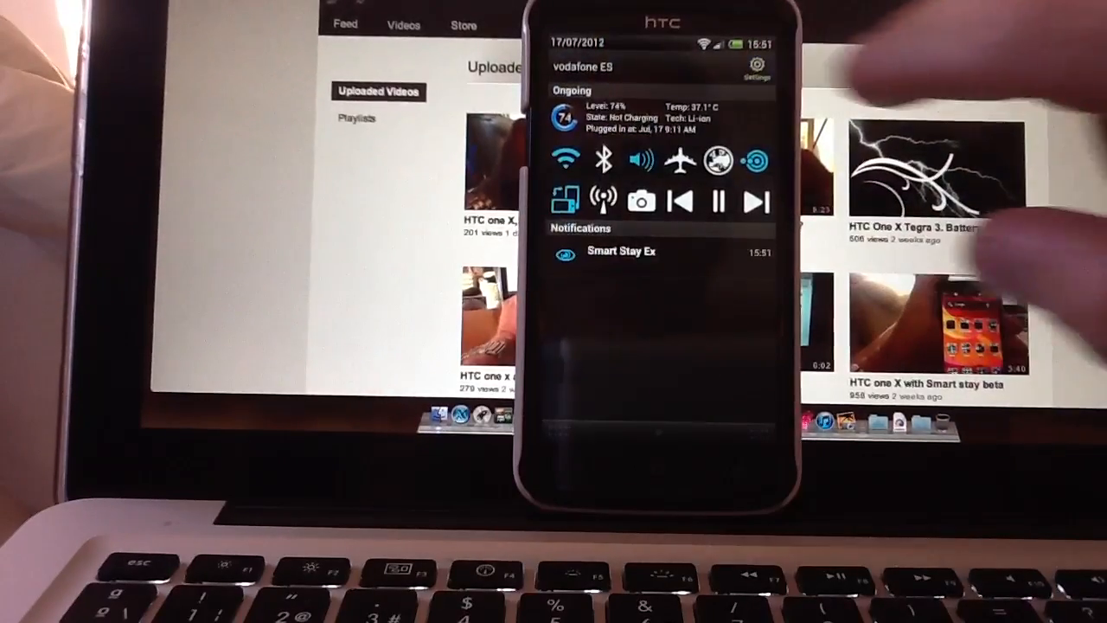
Step: Change the Window animation scale in Developer options, then launch Translate to compare the speed
{"action": "left_click", "coordinate": [758, 67]}
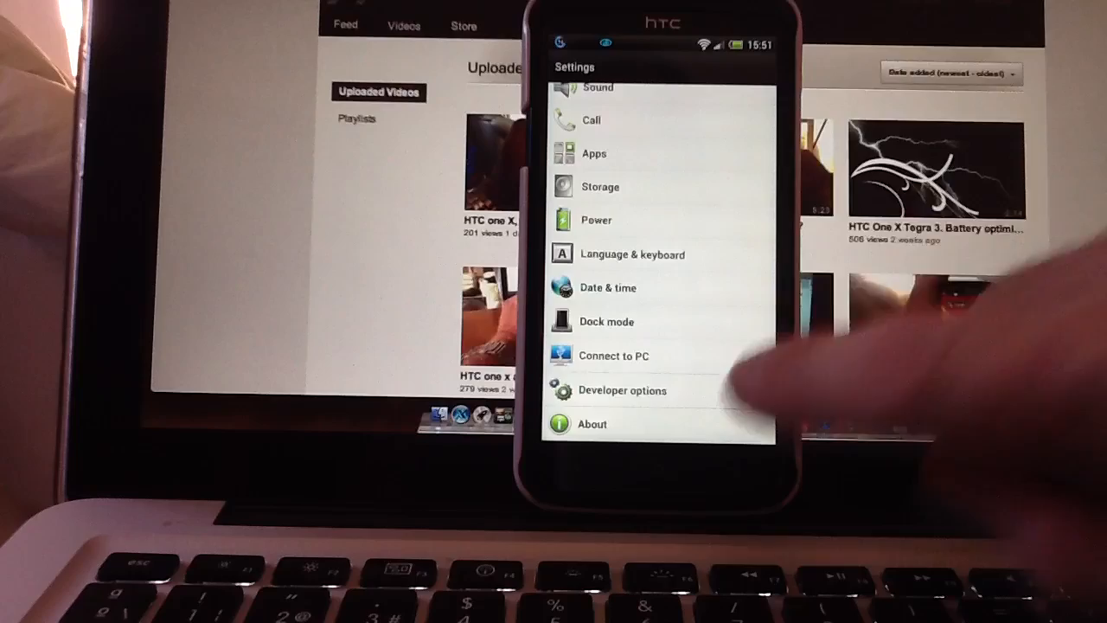
{"action": "left_click", "coordinate": [623, 391]}
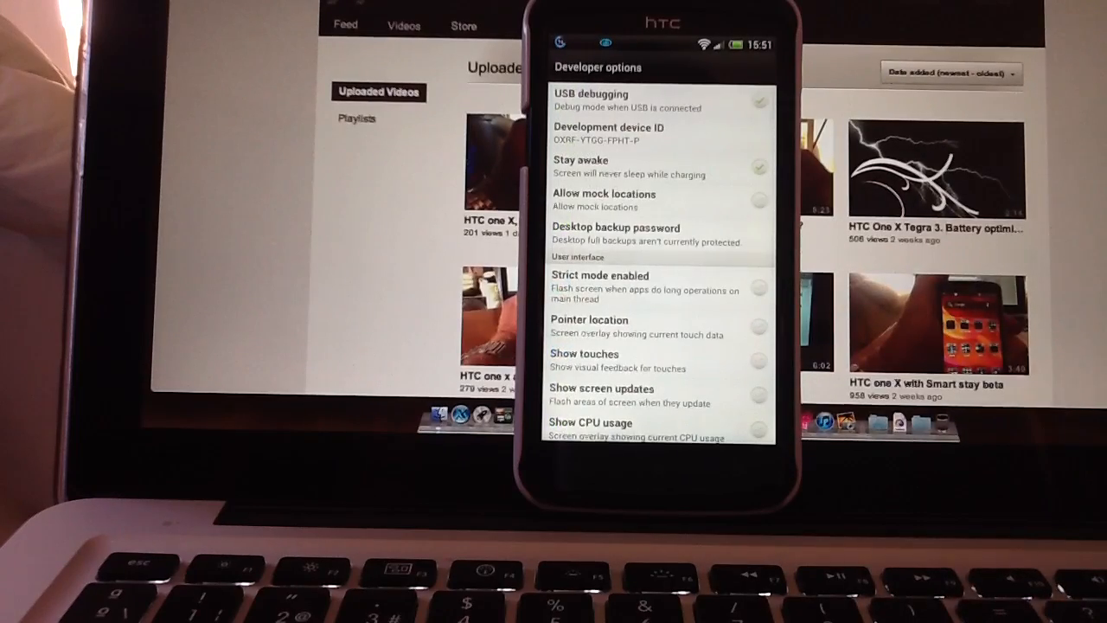
{"action": "scroll", "scroll_direction": "down", "scroll_amount": 3}
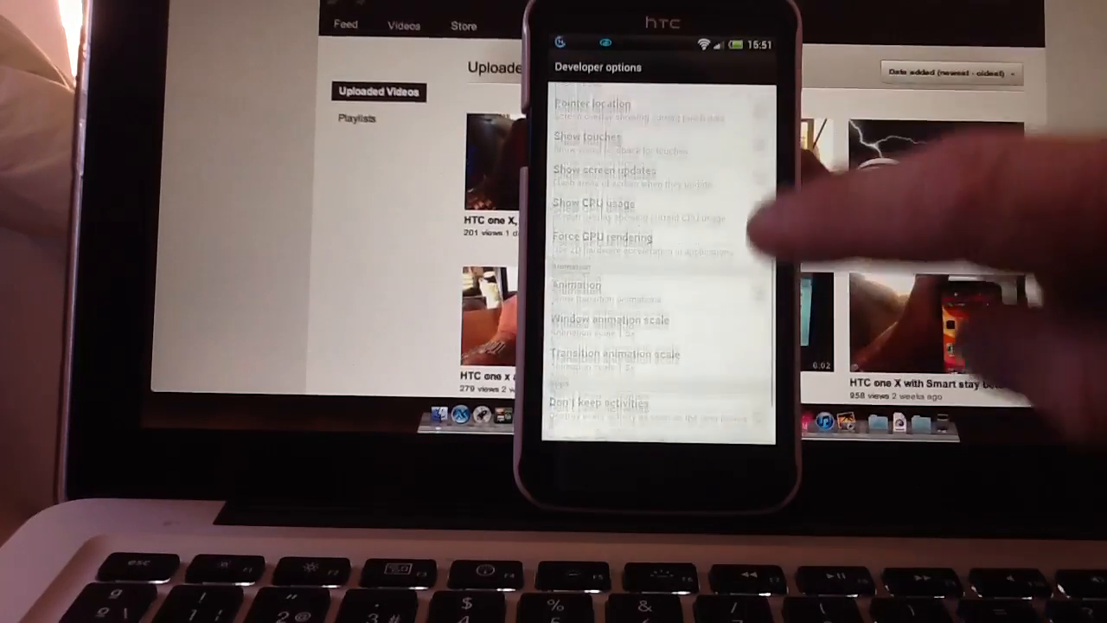
{"action": "scroll", "scroll_direction": "down", "scroll_amount": 3}
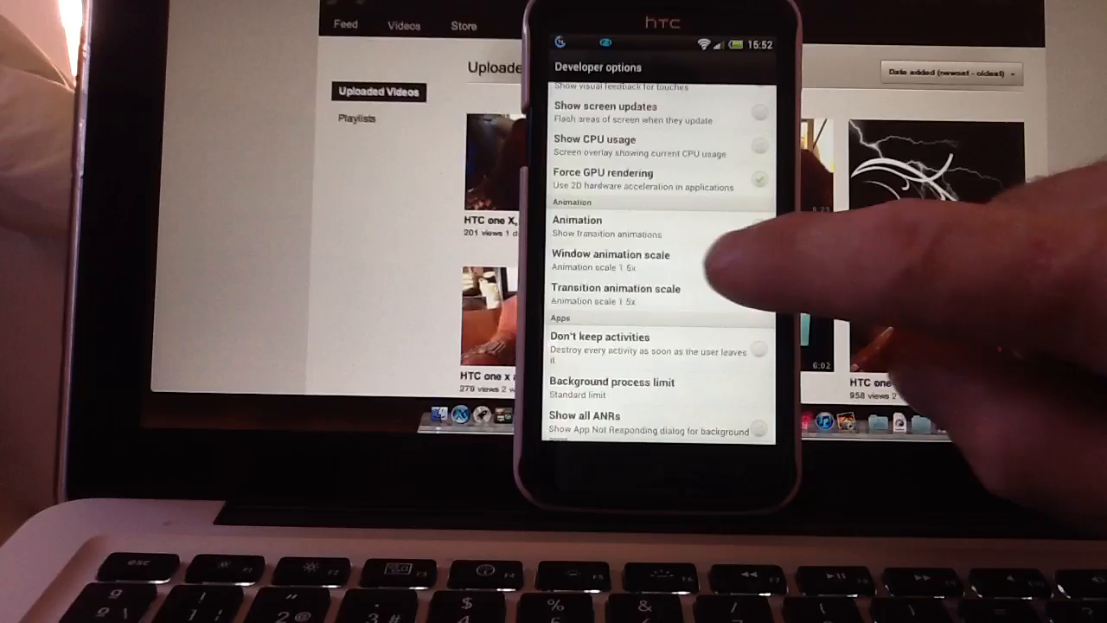
{"action": "left_click", "coordinate": [608, 259]}
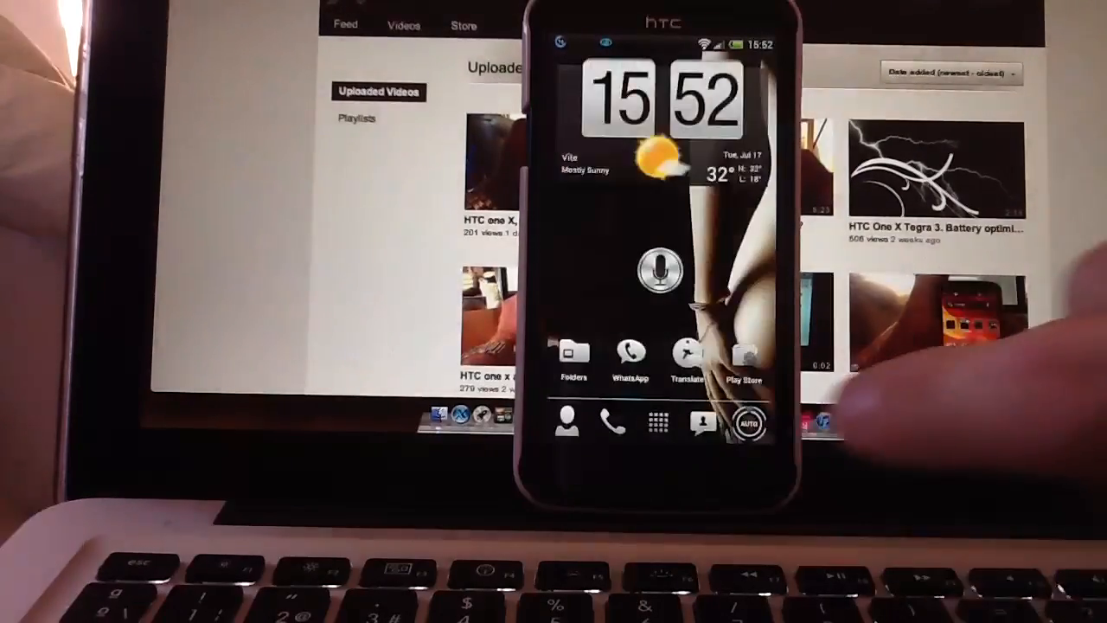
{"action": "left_click", "coordinate": [684, 358]}
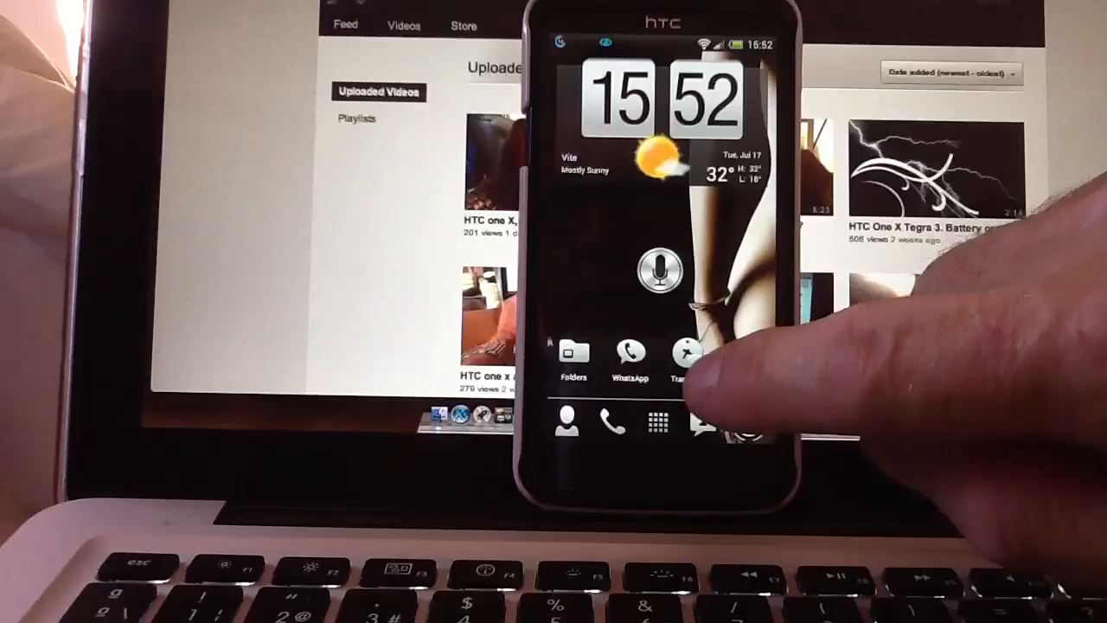
{"action": "left_click", "coordinate": [683, 355]}
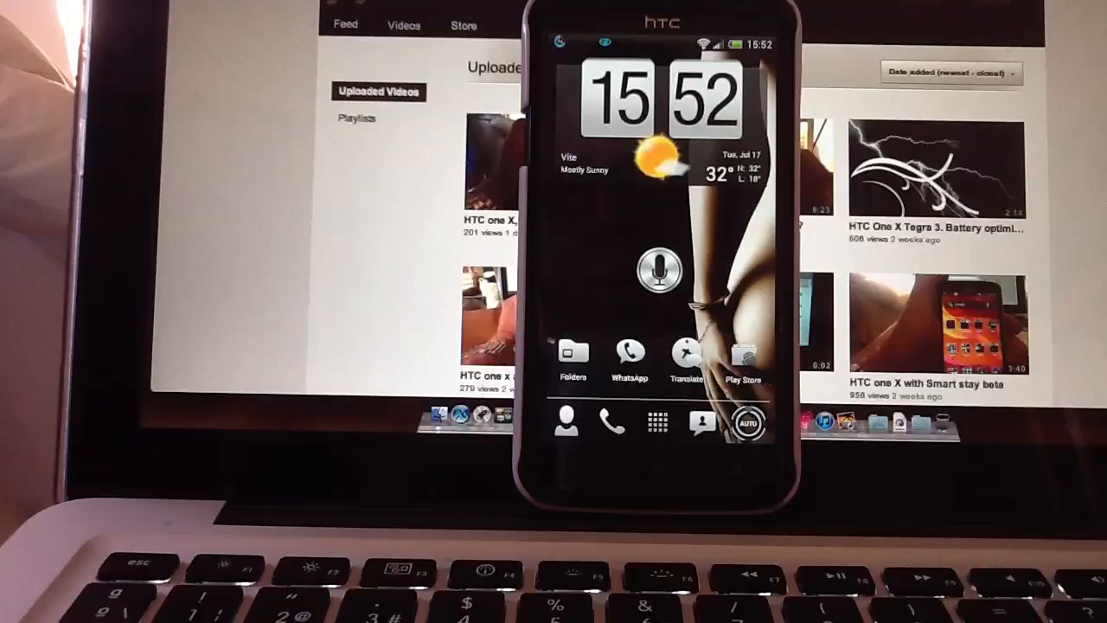
Step: Return through the notification shade to Developer options' animation section and relaunch Translate
{"action": "left_click_drag", "start_coordinate": [657, 38], "coordinate": [657, 259]}
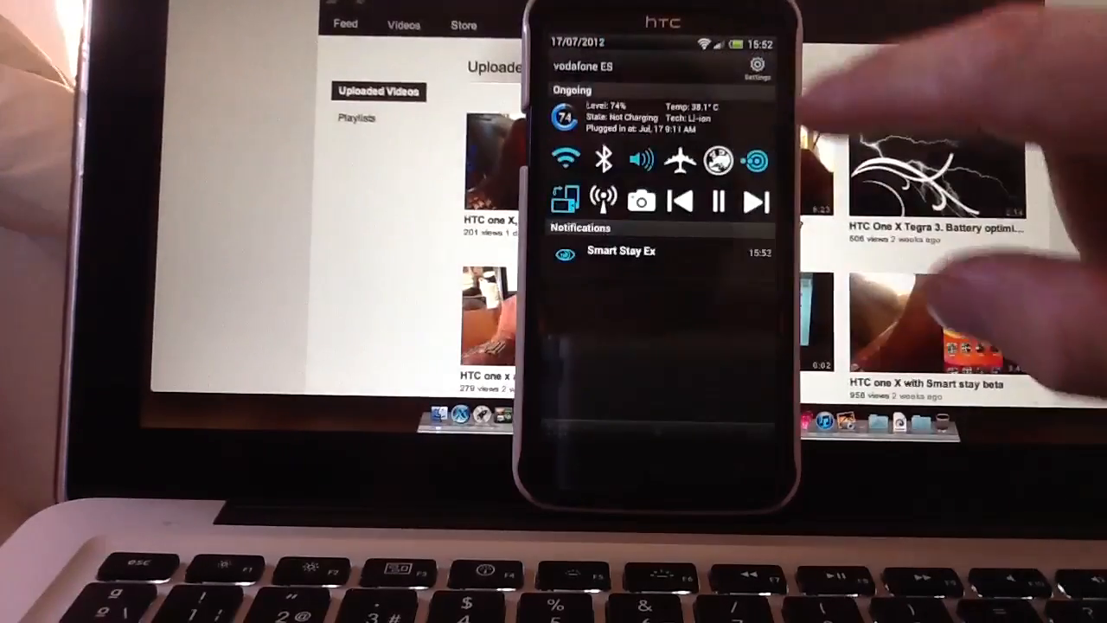
{"action": "left_click", "coordinate": [754, 66]}
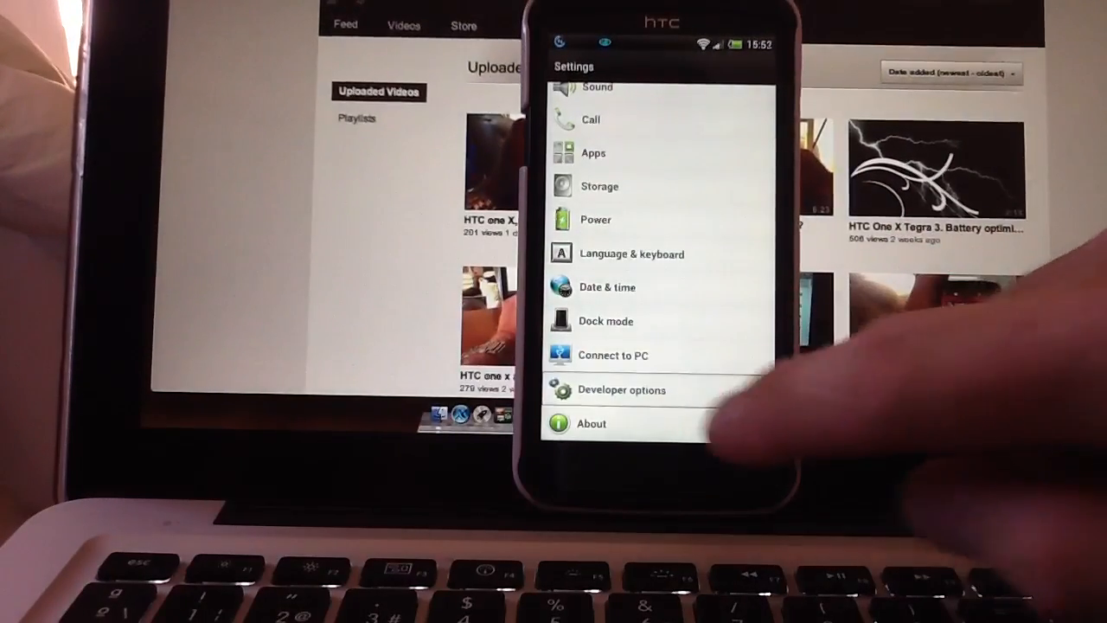
{"action": "left_click", "coordinate": [620, 389]}
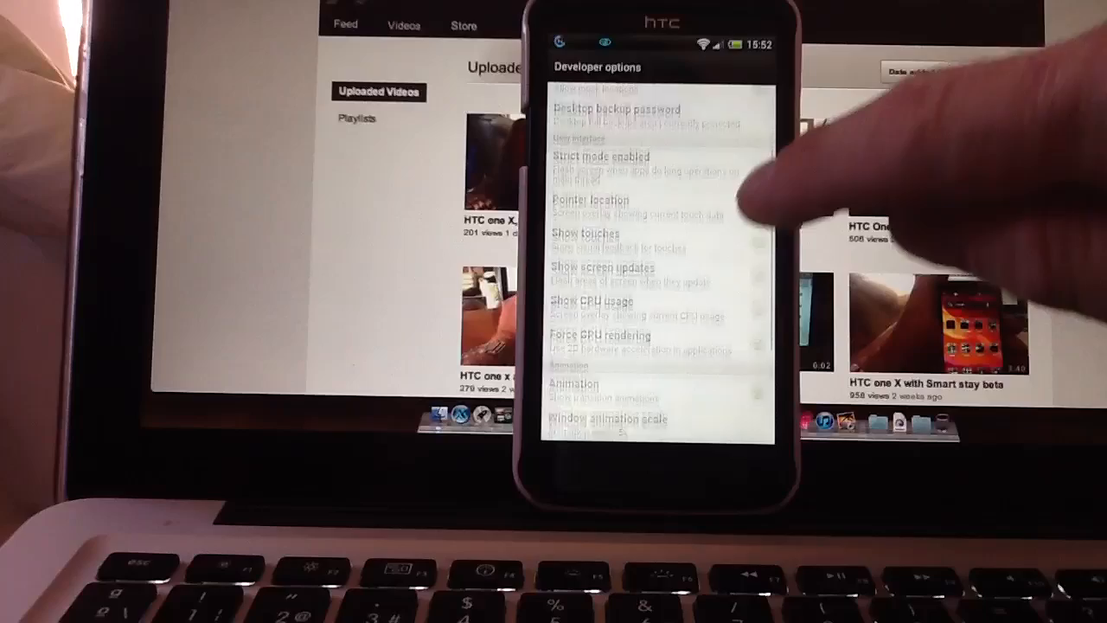
{"action": "scroll", "scroll_direction": "down", "scroll_amount": 3}
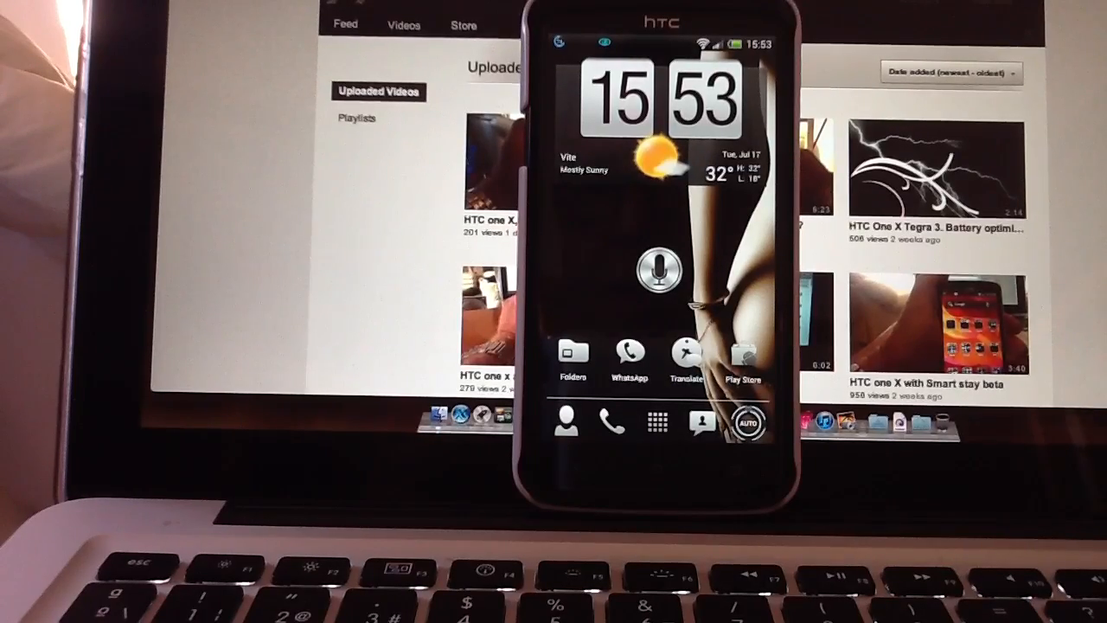
{"action": "left_click", "coordinate": [685, 354]}
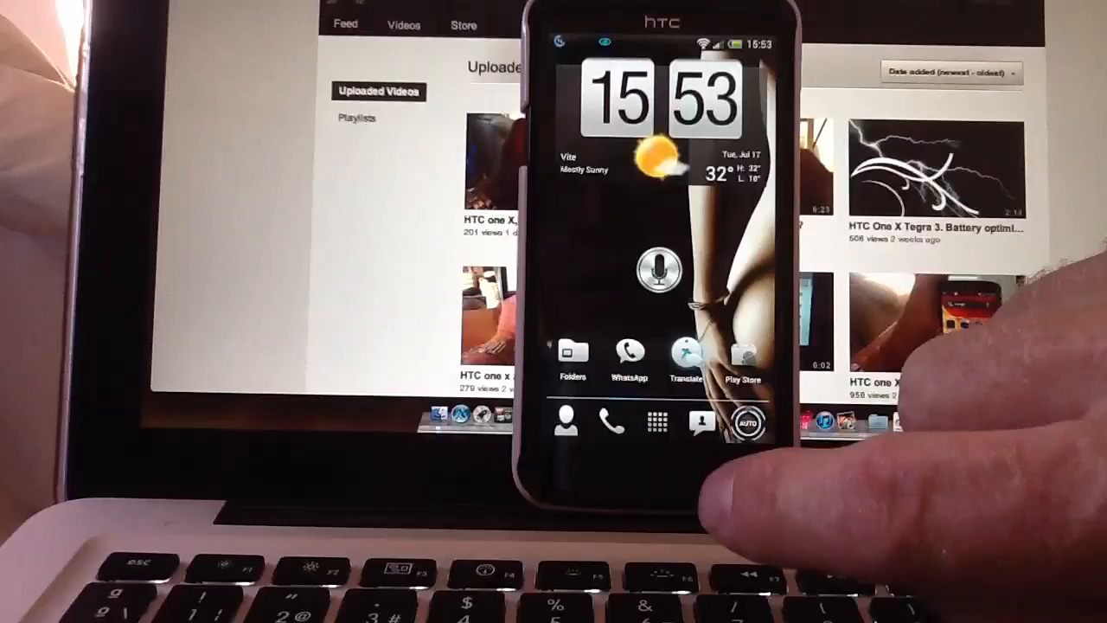
{"action": "left_click", "coordinate": [681, 355]}
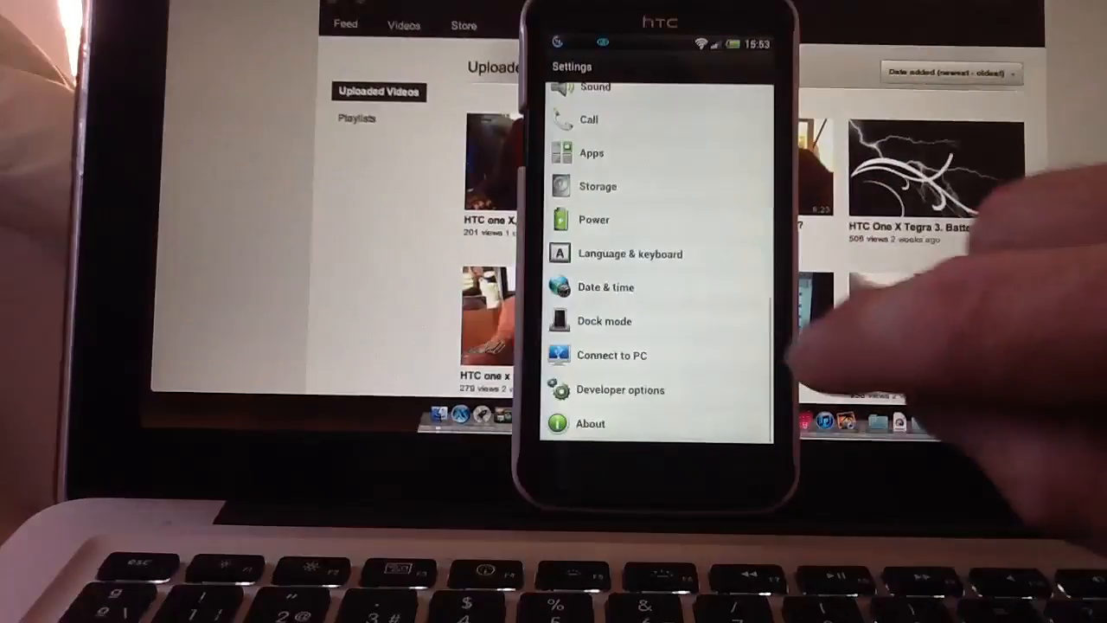
Step: Restore the animation scale to 1.5x in Developer options and launch Translate to check it
{"action": "left_click", "coordinate": [619, 390]}
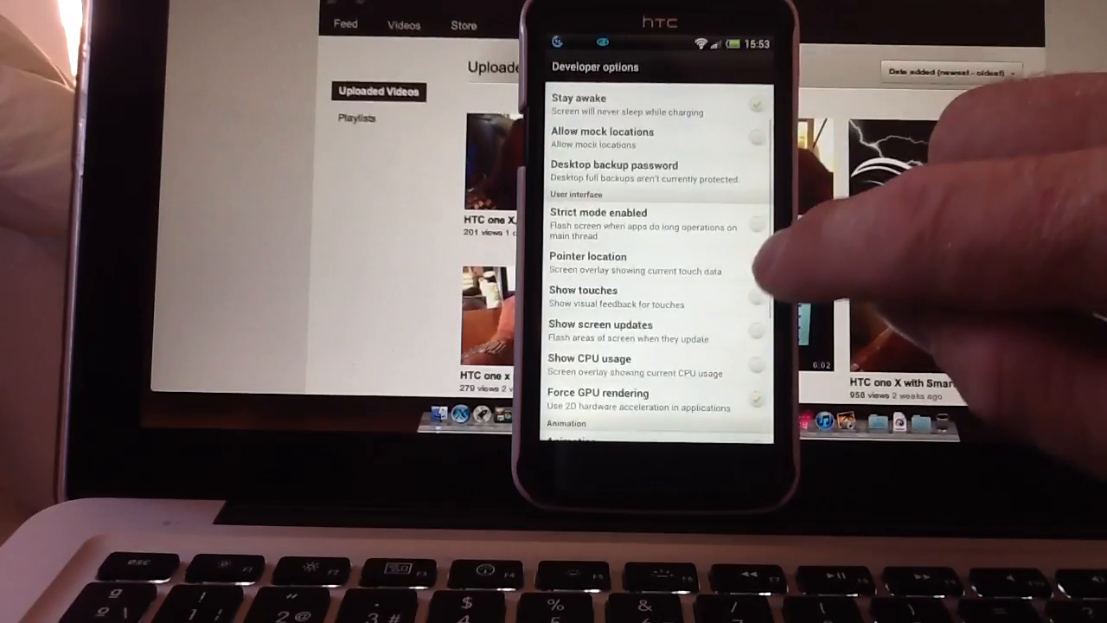
{"action": "scroll", "scroll_direction": "down", "scroll_amount": 3}
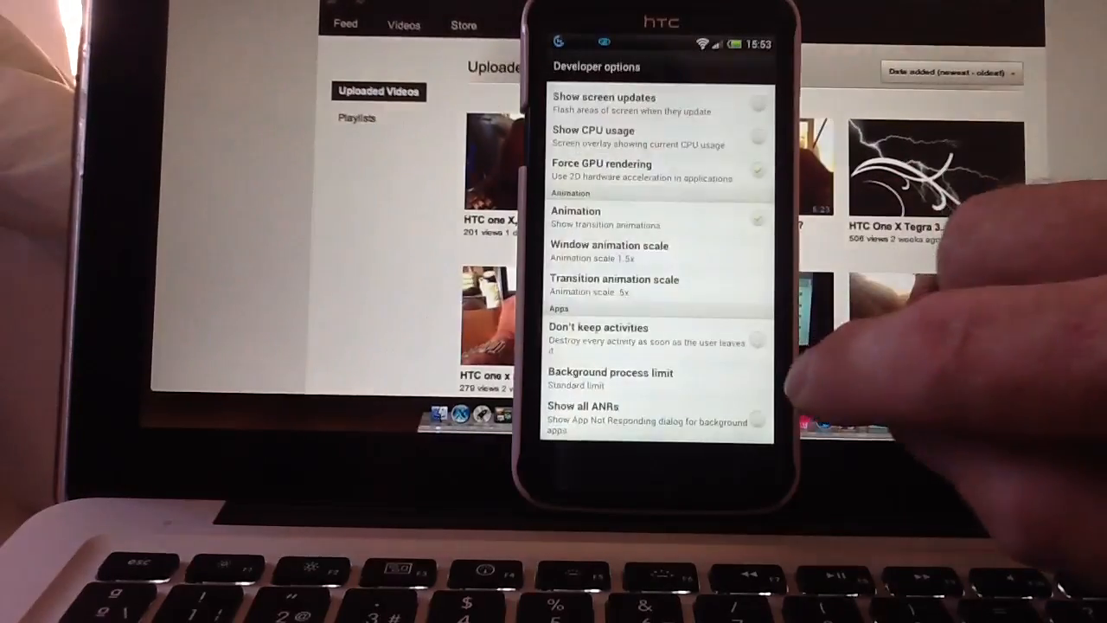
{"action": "left_click", "coordinate": [614, 279]}
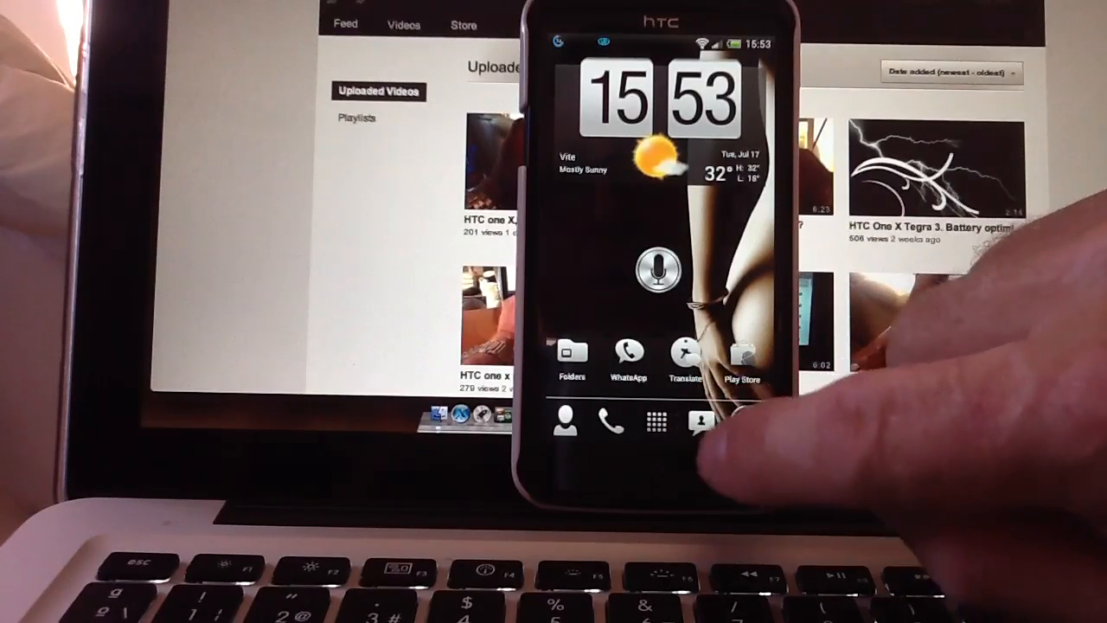
{"action": "left_click", "coordinate": [683, 358]}
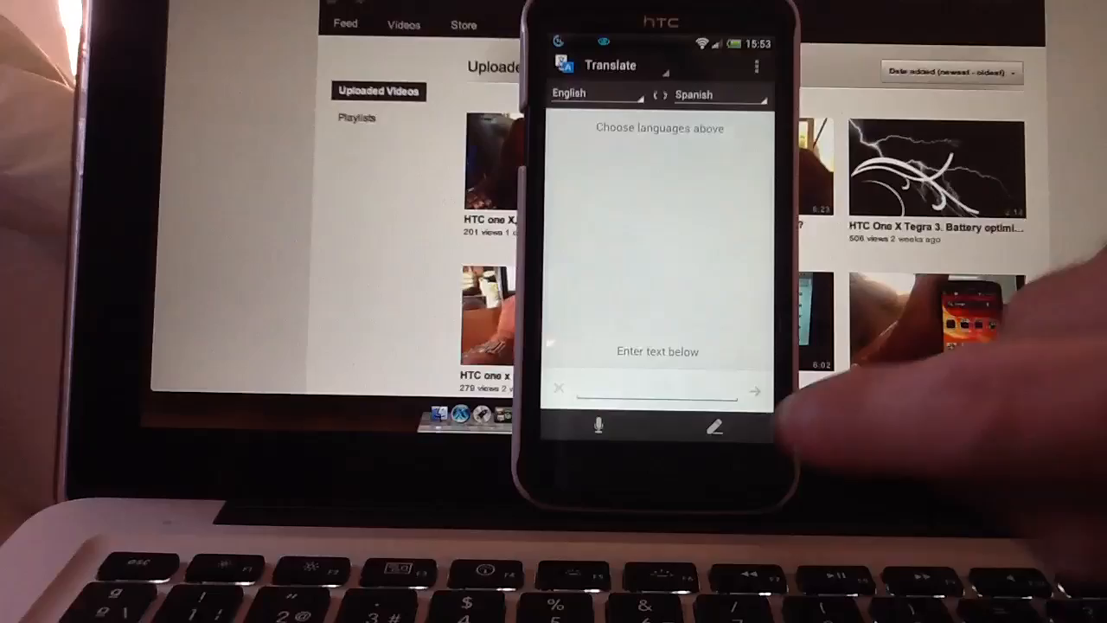